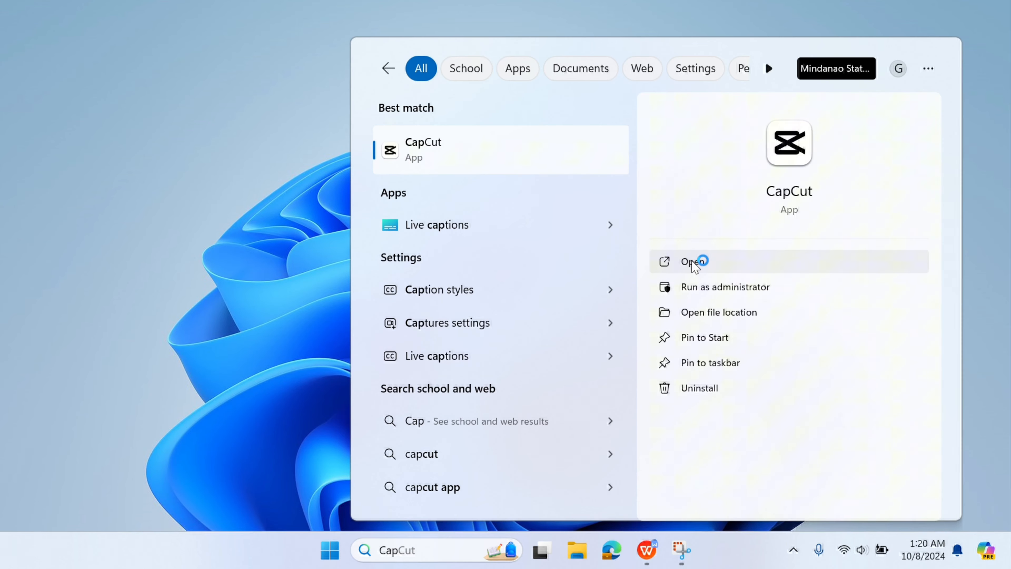
- Launch CapCut from the Windows search result, reaching its empty home screen
{"action": "left_click", "coordinate": [689, 261]}
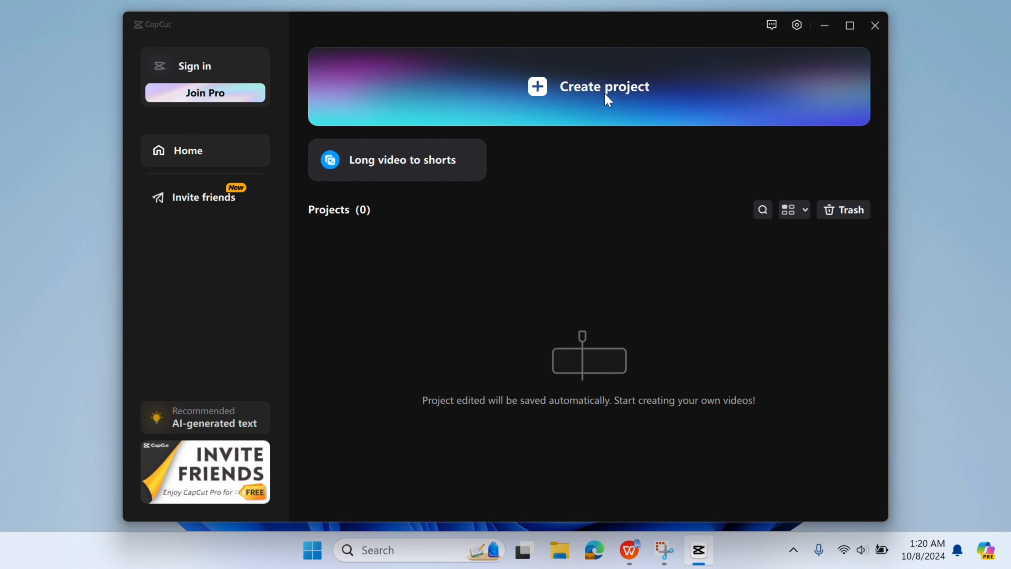
- Create a new empty project (1008) and enter the editor
{"action": "left_click", "coordinate": [588, 86]}
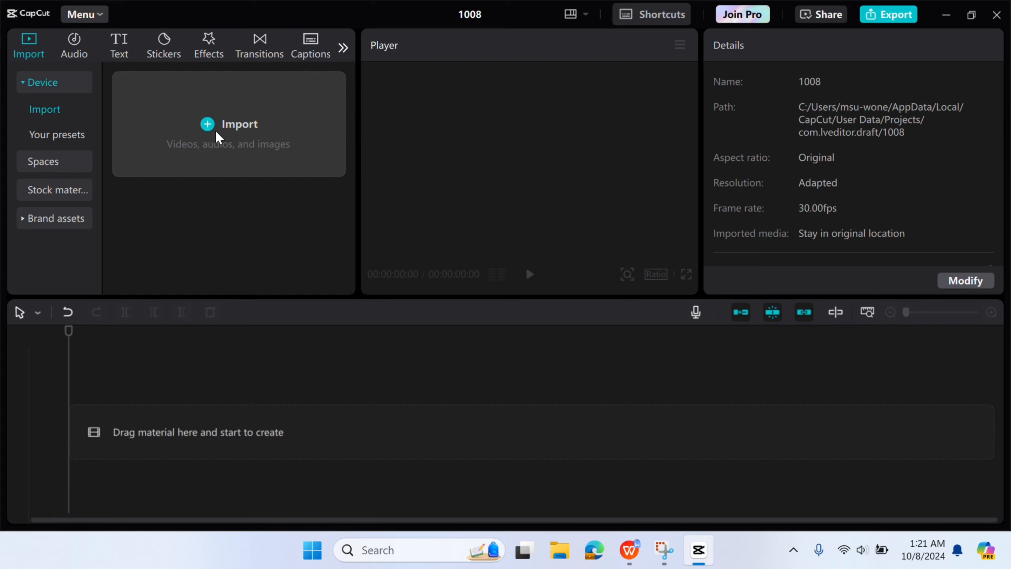
- Import the first five JPG photos from Downloads into the media library
{"action": "left_click", "coordinate": [228, 123]}
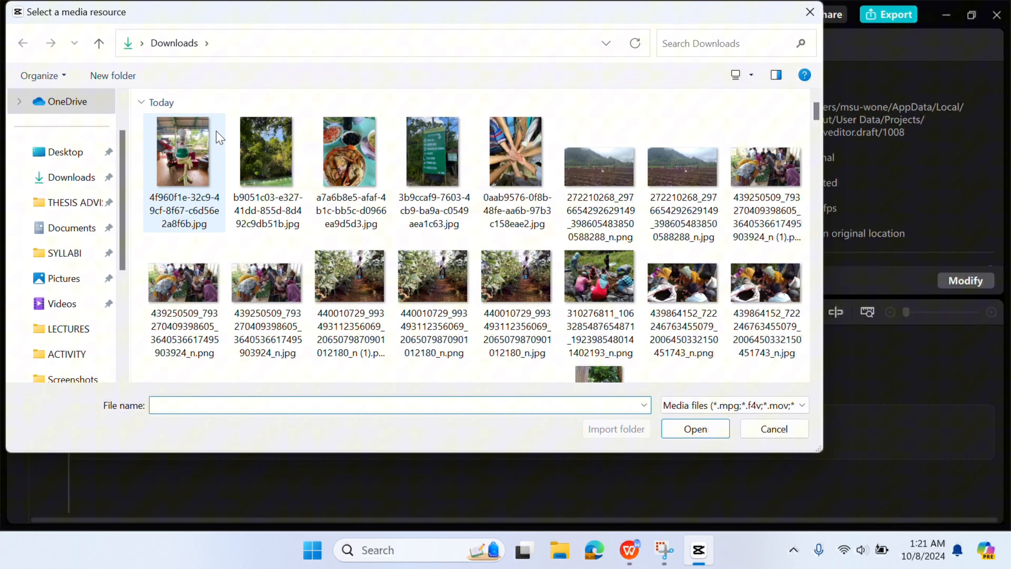
{"action": "left_click", "coordinate": [515, 151]}
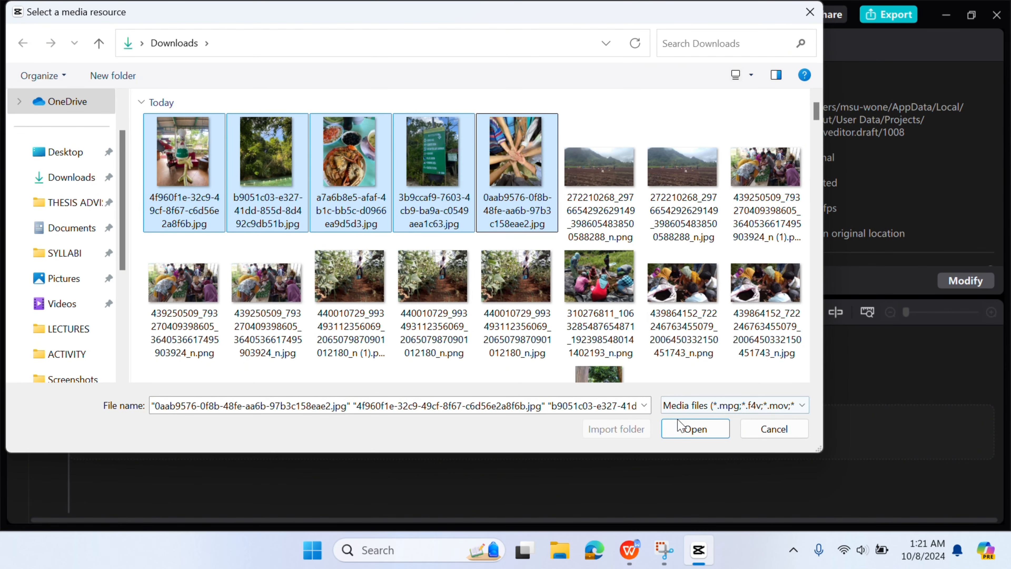
{"action": "left_click", "coordinate": [695, 429]}
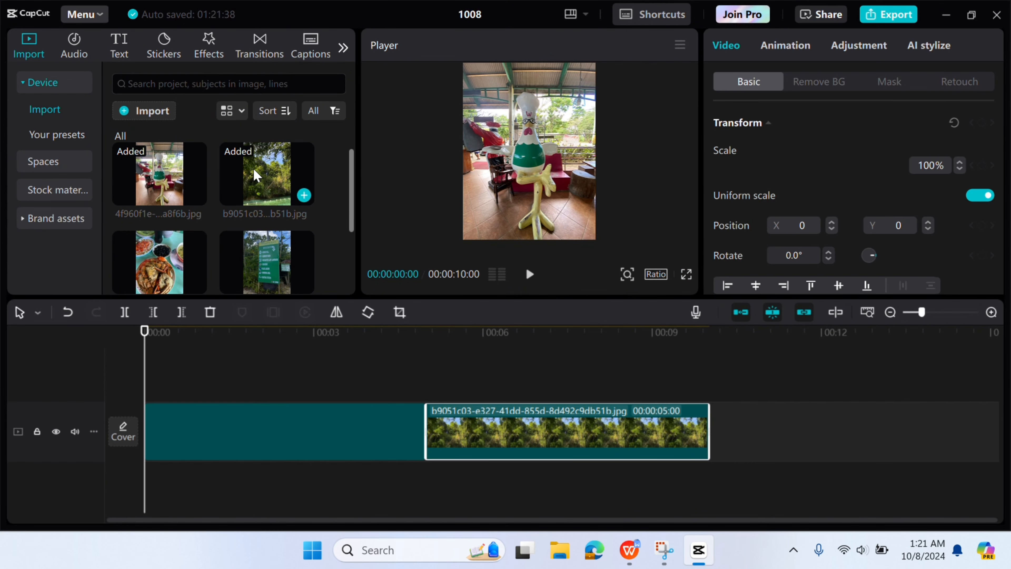
- Add the remaining photos, shorten the clips by their right edges, and start exporting as 'slideshow'
{"action": "left_click", "coordinate": [266, 261]}
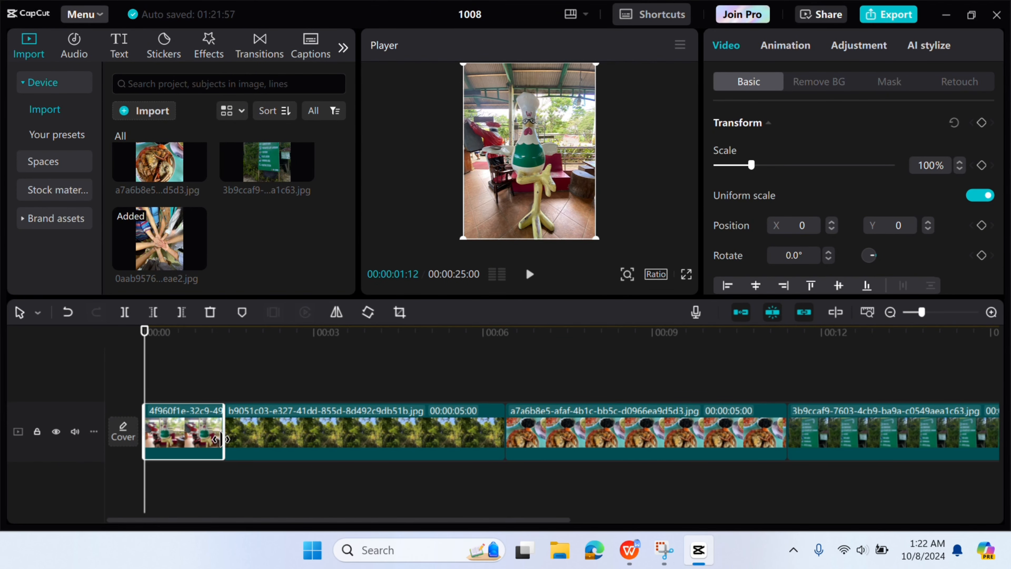
{"action": "left_click", "coordinate": [268, 431]}
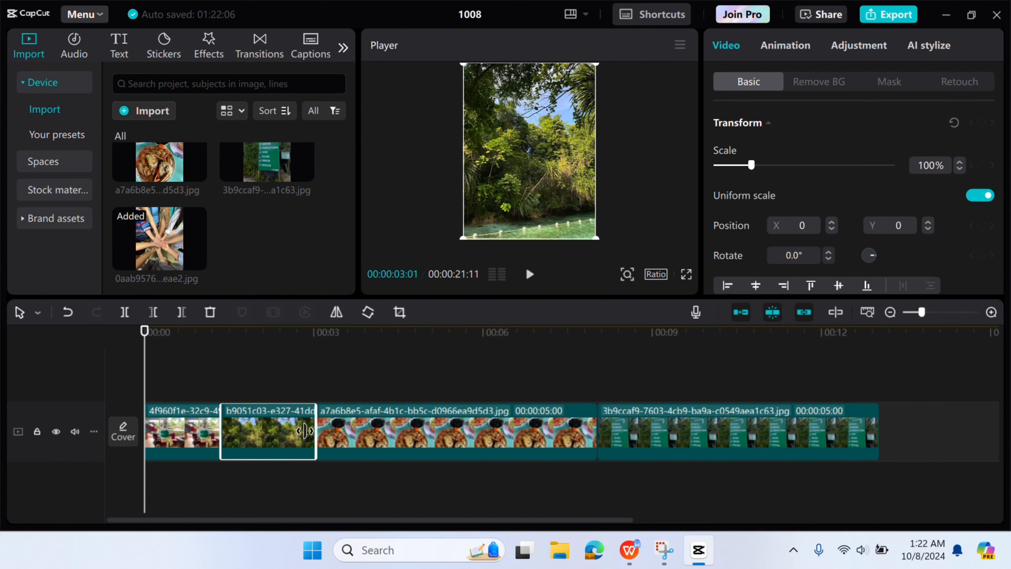
{"action": "left_click", "coordinate": [451, 431]}
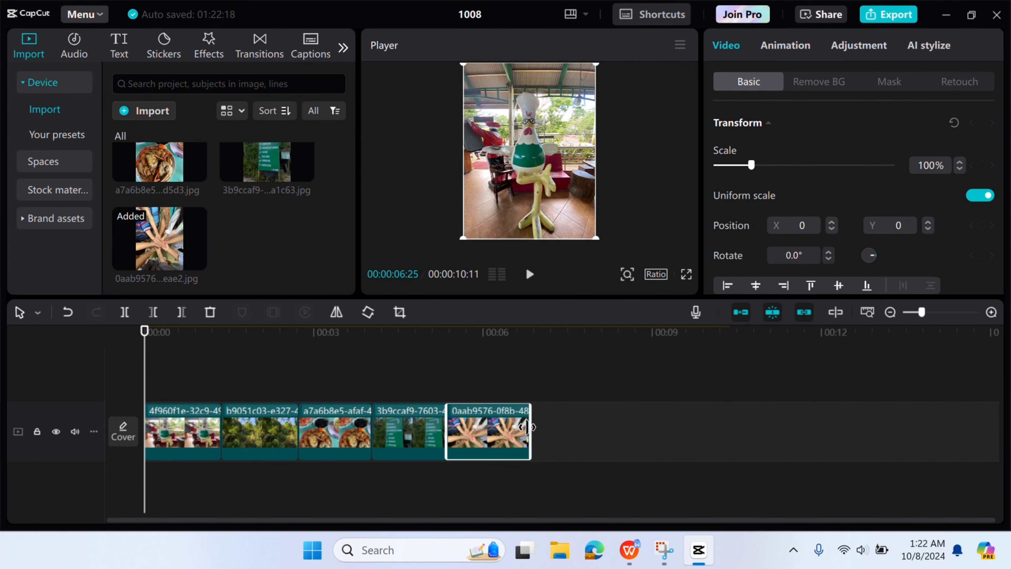
{"action": "left_click", "coordinate": [895, 14]}
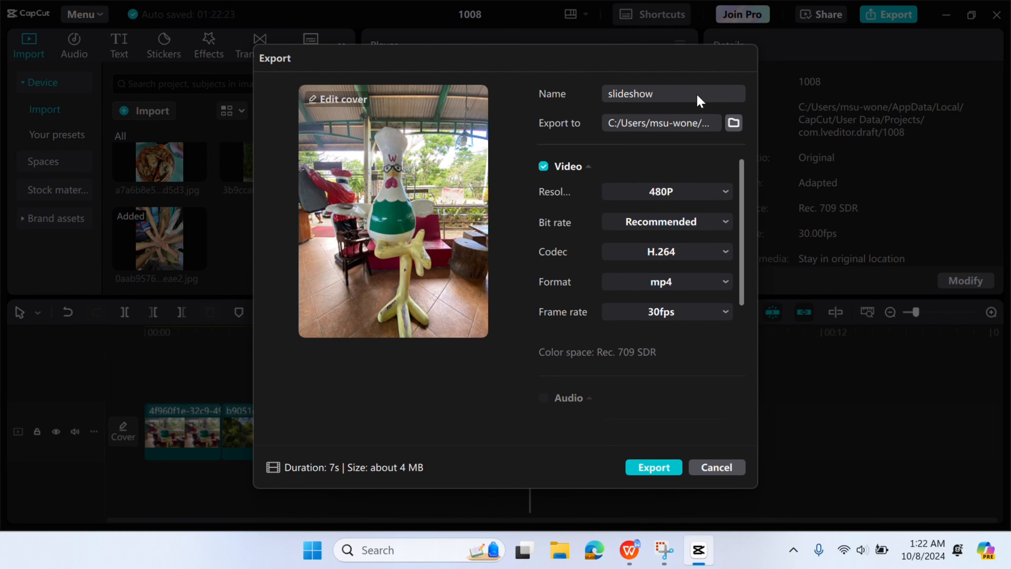